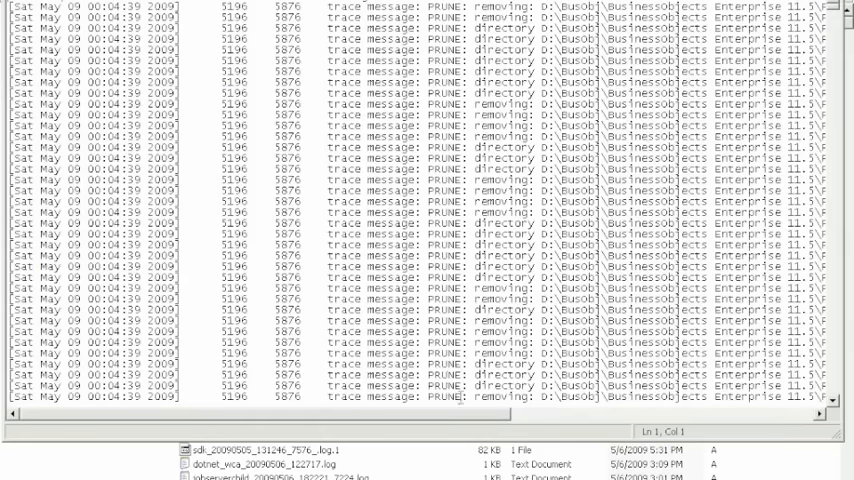
Scroll the log right to reveal the 'is not empty so it will not be removed' line endings.
scroll(right, 3)
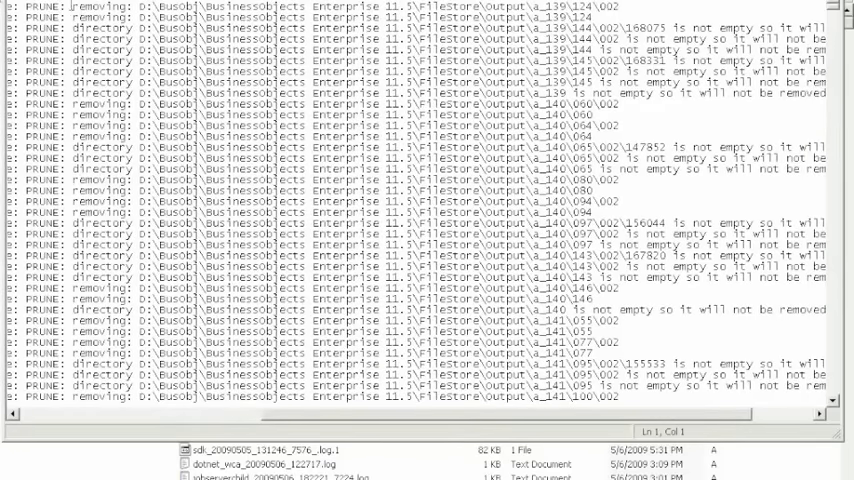
Highlight the 'is not empty' message on the fourth prune log line.
double_click(98, 18)
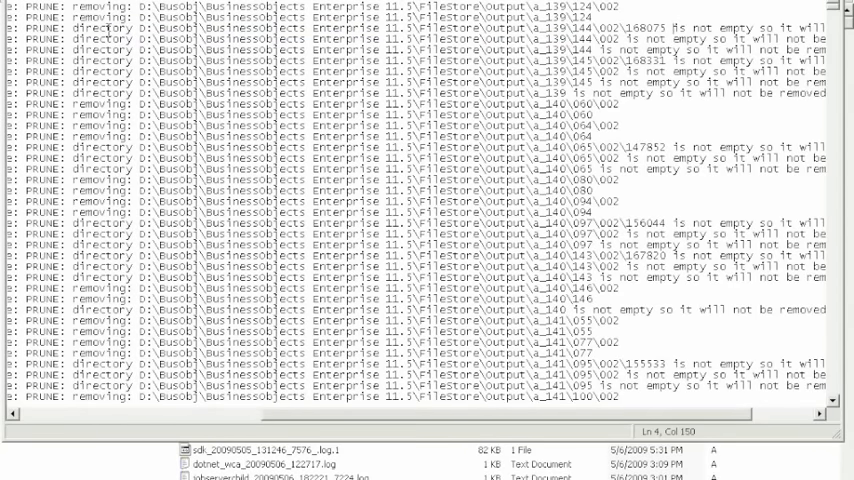
drag(672, 22, 792, 22)
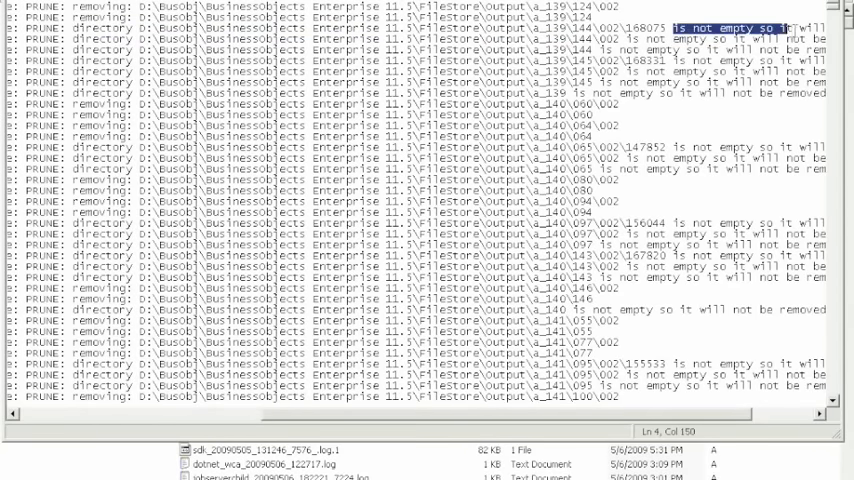